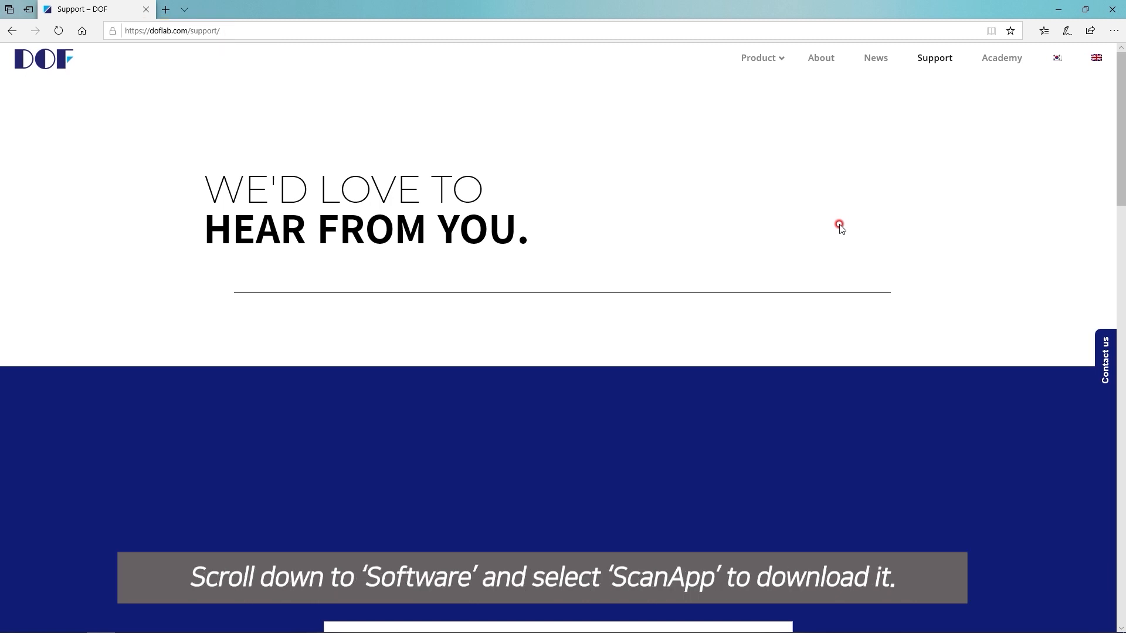
- Start the ScanApp installer download from the Software section of the DOF support page
{"action": "scroll", "scroll_direction": "down", "scroll_amount": 3}
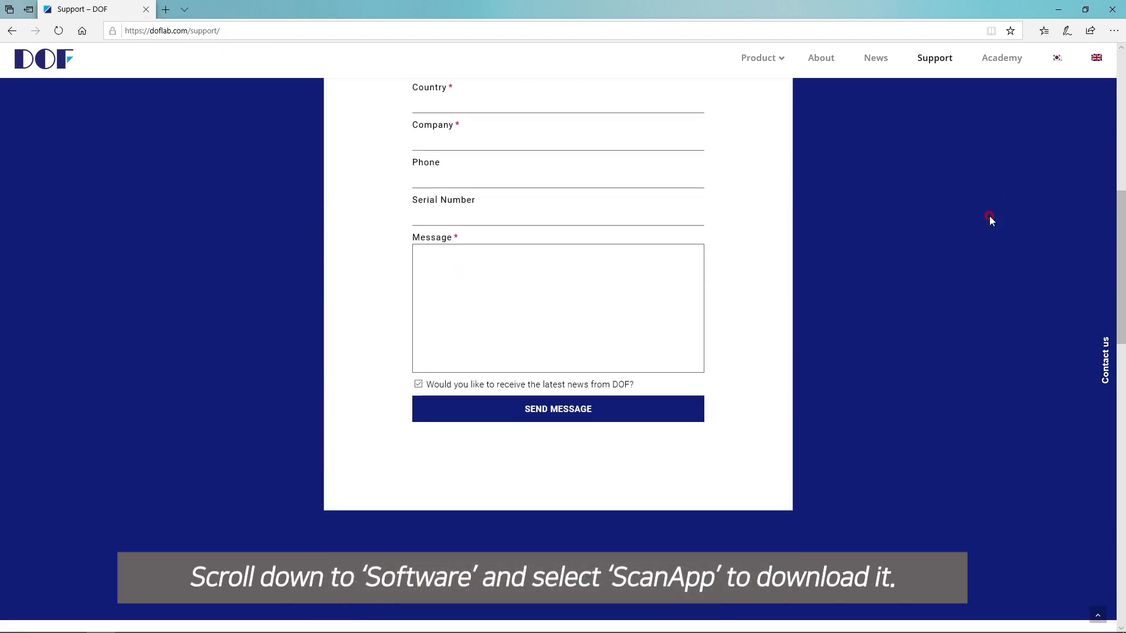
{"action": "scroll", "scroll_direction": "down", "scroll_amount": 3}
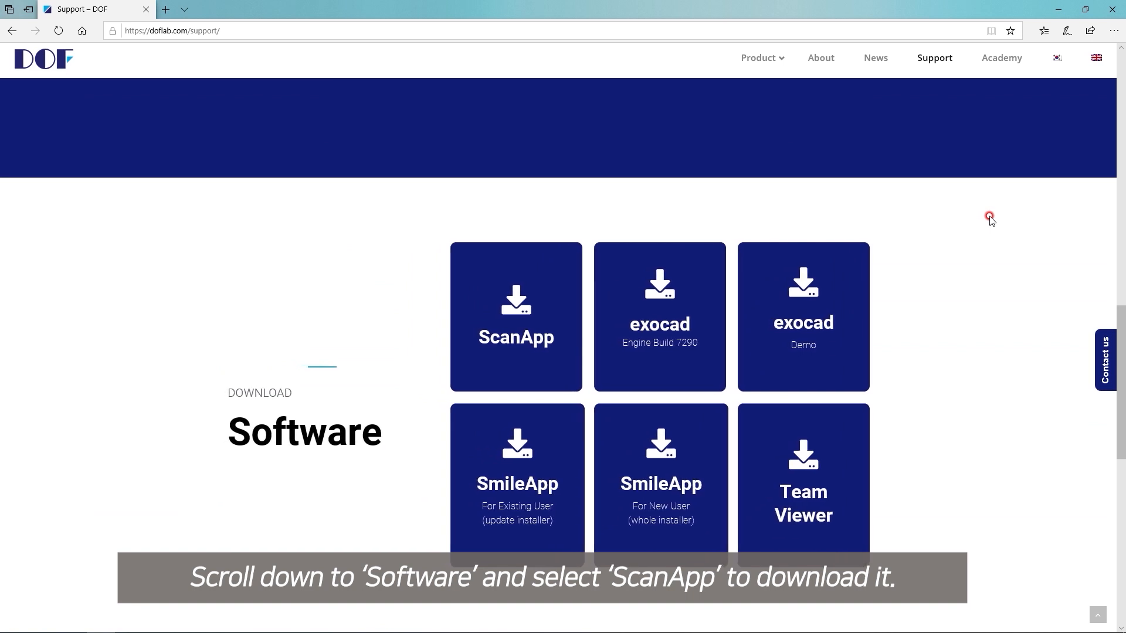
{"action": "left_click", "coordinate": [516, 317]}
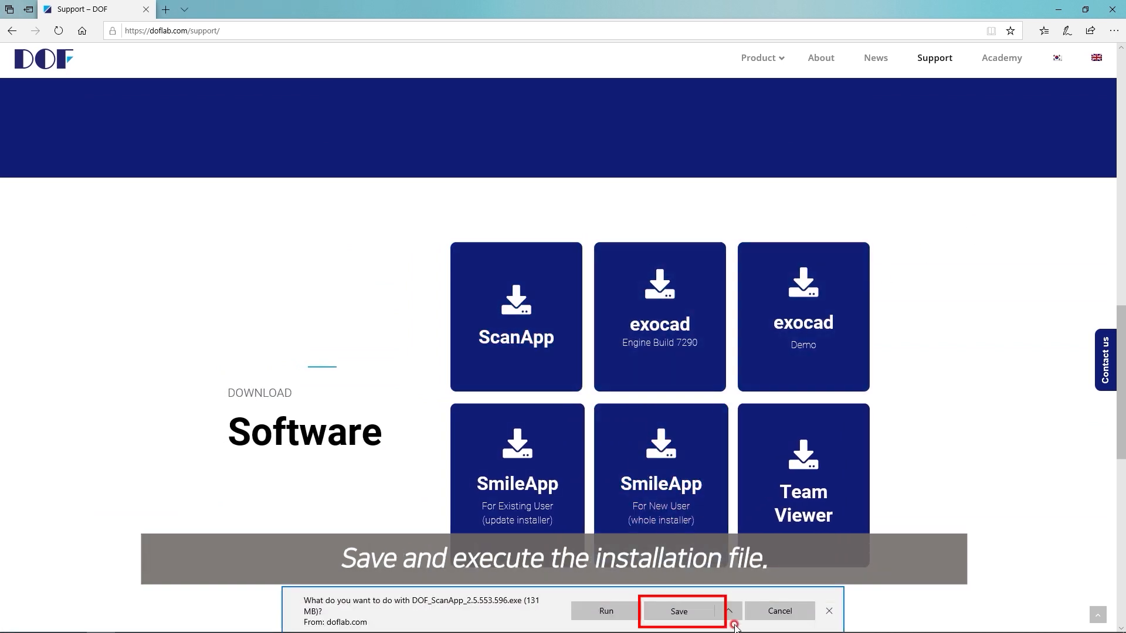
- Save and run the installer, accept the license, and finish DOF ScanApp setup
{"action": "left_click", "coordinate": [677, 611]}
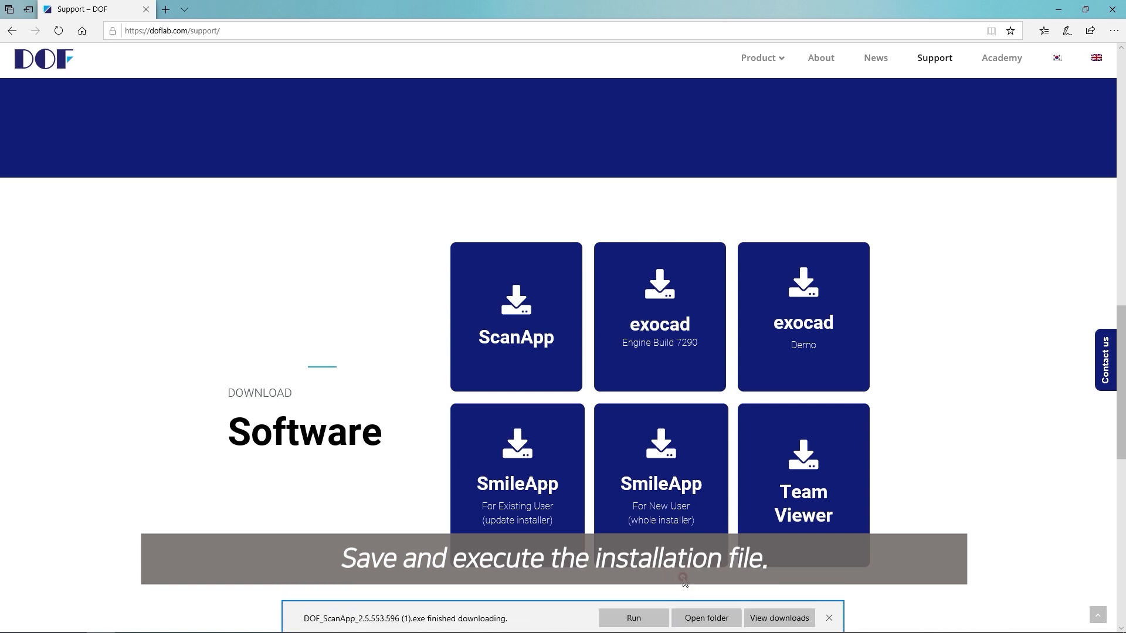
{"action": "left_click", "coordinate": [632, 618]}
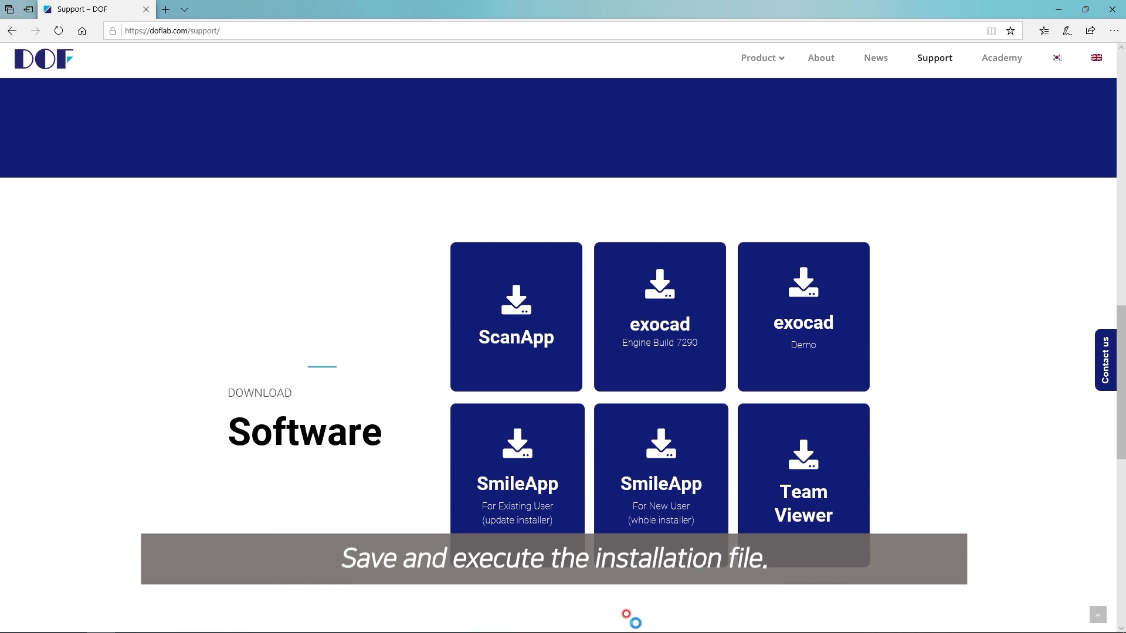
{"action": "left_click", "coordinate": [516, 317]}
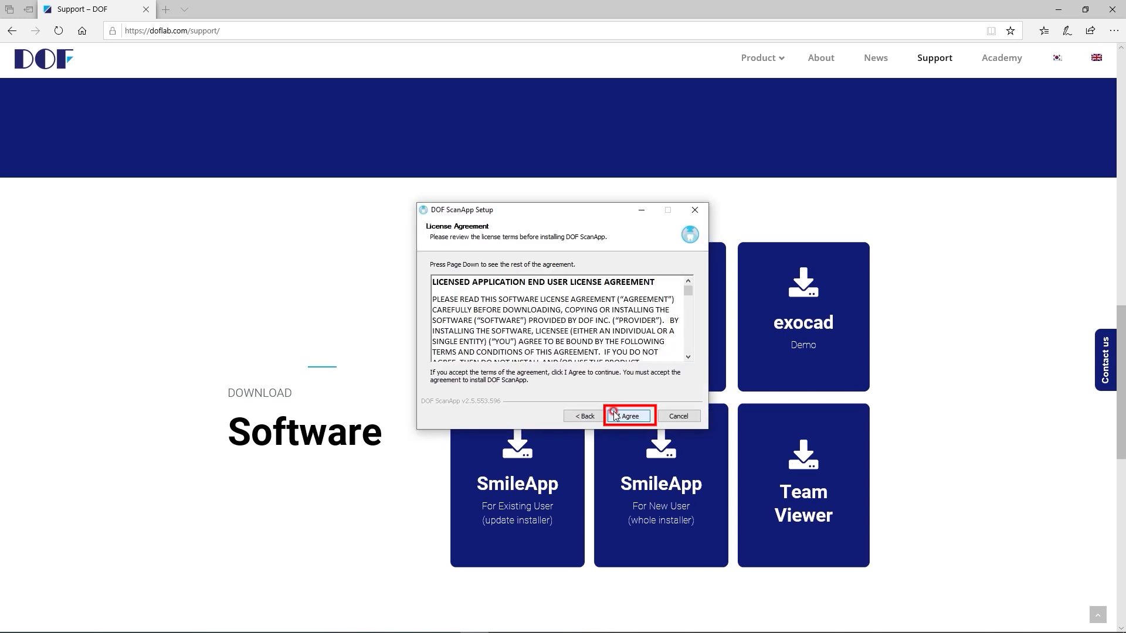
{"action": "left_click", "coordinate": [626, 415]}
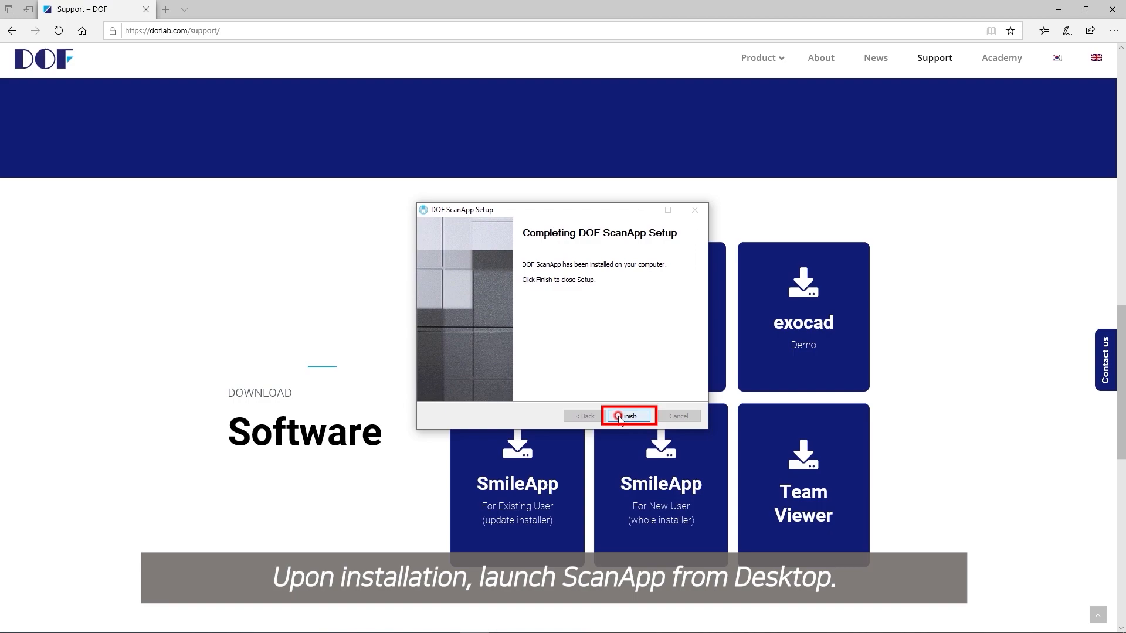
{"action": "left_click", "coordinate": [626, 416]}
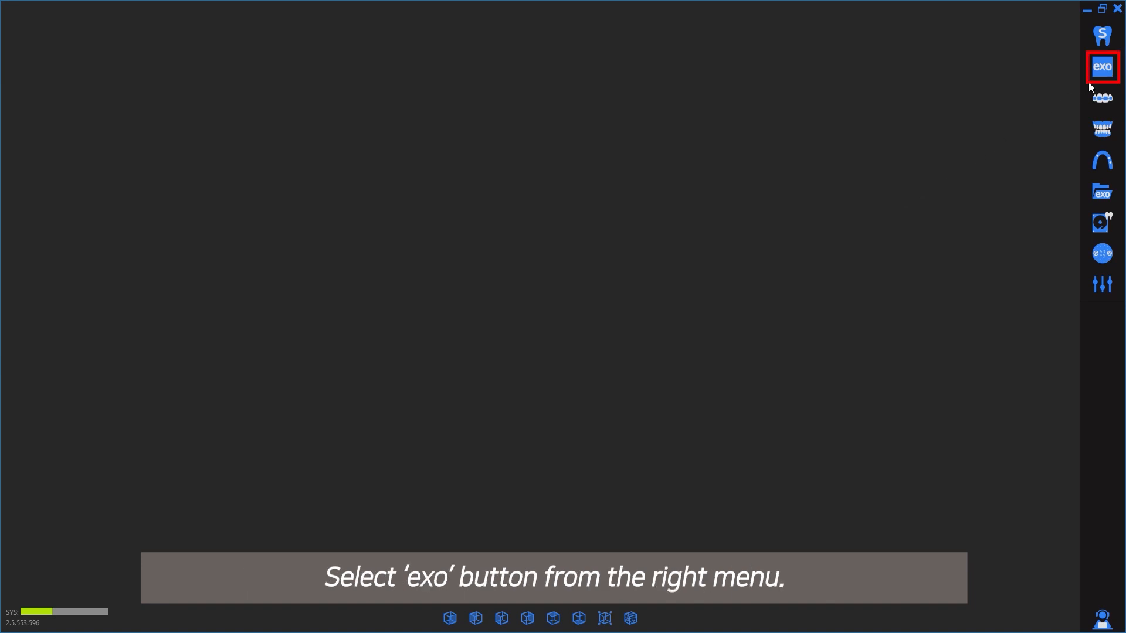
- Add a DentalDB named DOF Plovdiv with FDI notation in the exocad DentalDB panel
{"action": "left_click", "coordinate": [1102, 66]}
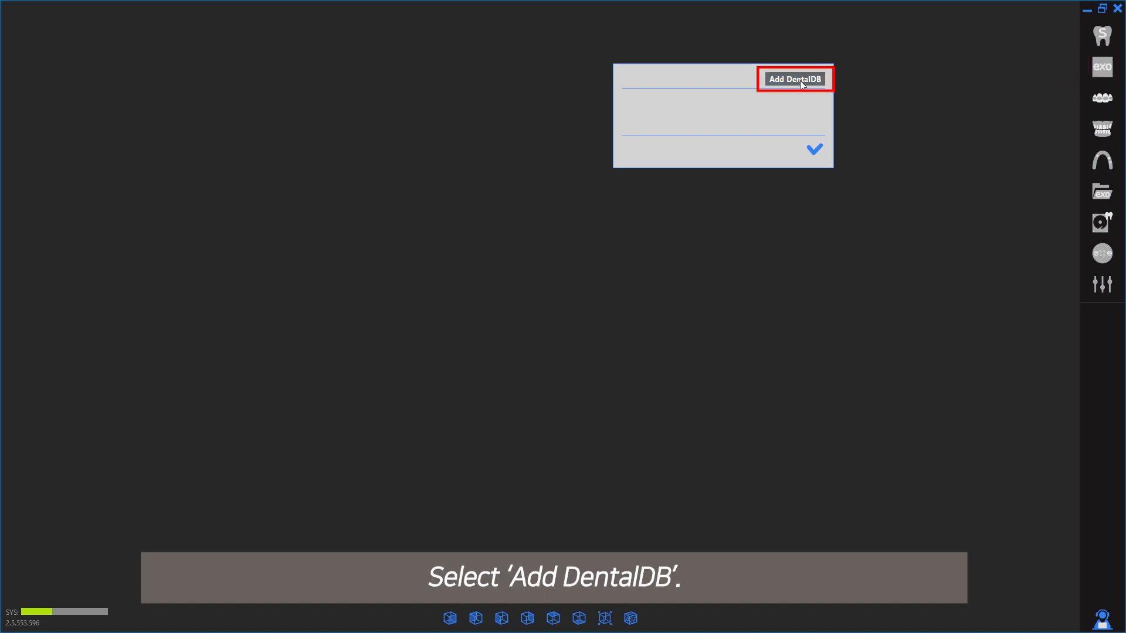
{"action": "left_click", "coordinate": [794, 78]}
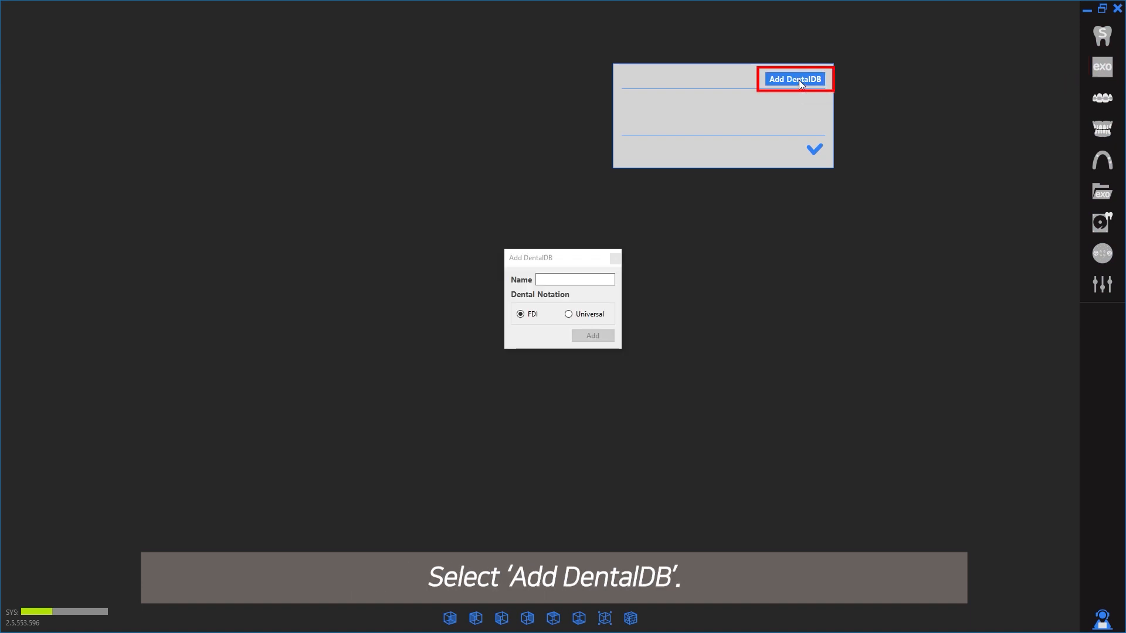
{"action": "type", "text": "DOF P"}
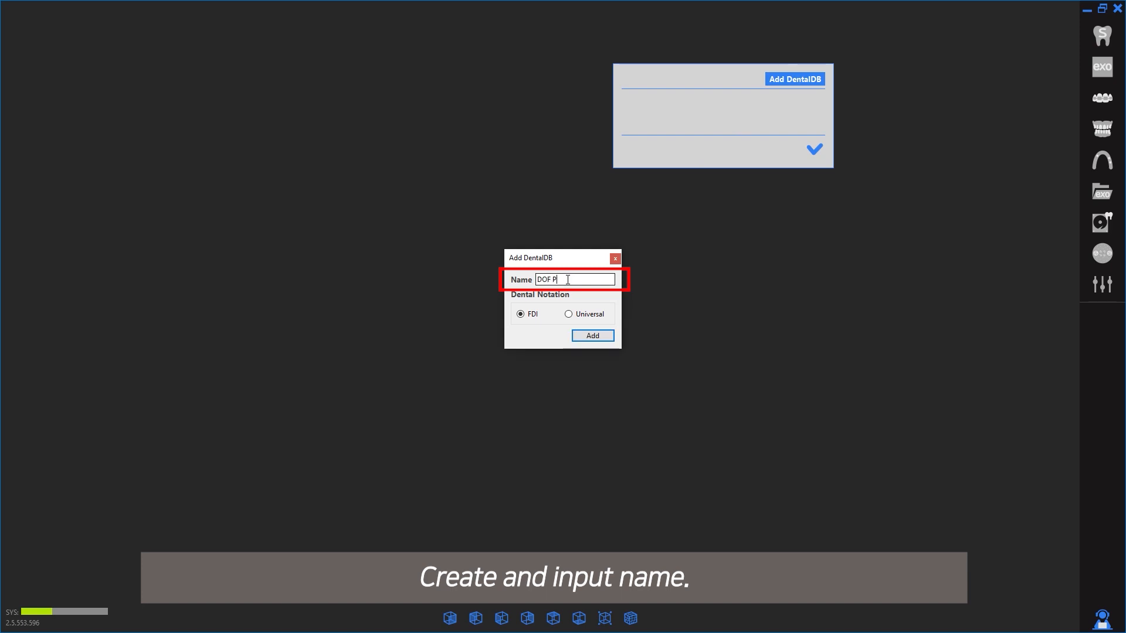
{"action": "type", "text": "lovdiv"}
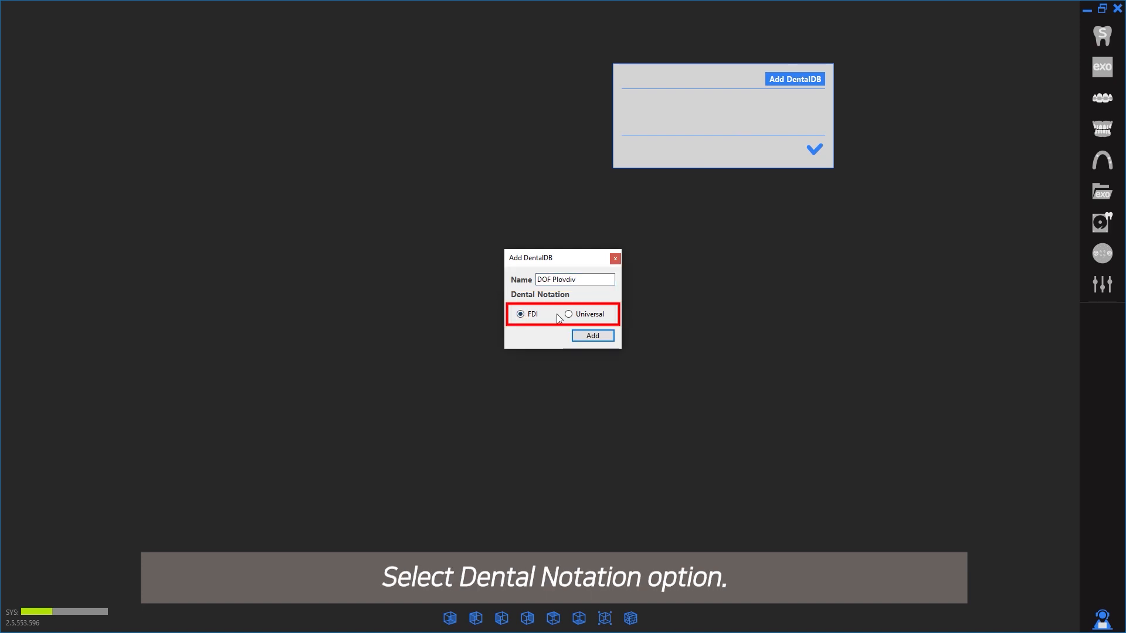
{"action": "left_click", "coordinate": [567, 314]}
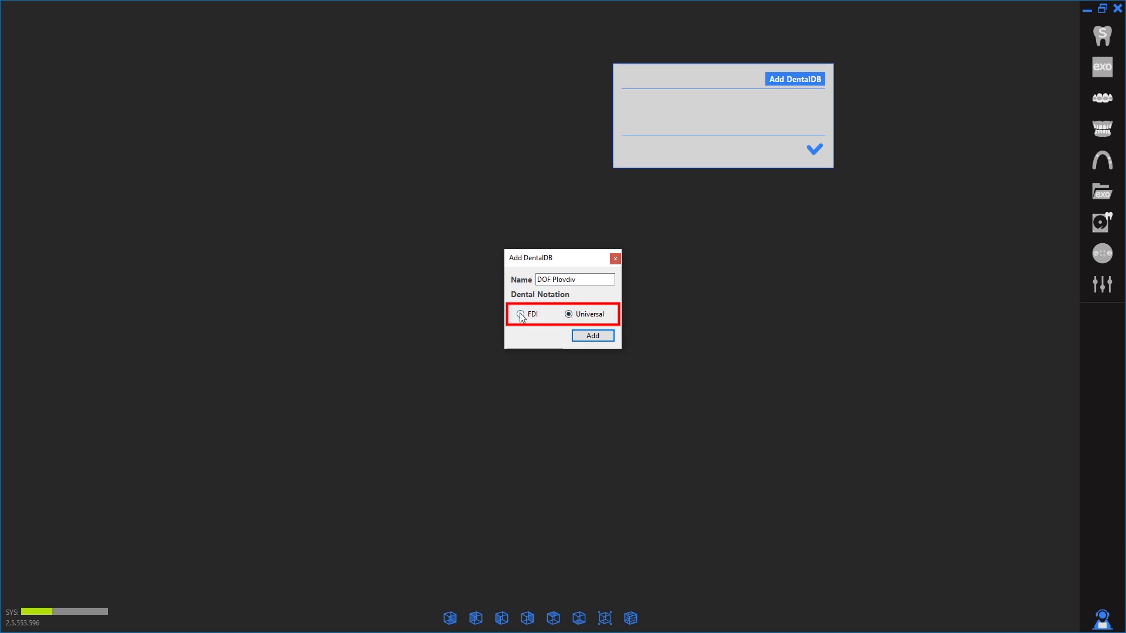
{"action": "left_click", "coordinate": [521, 314]}
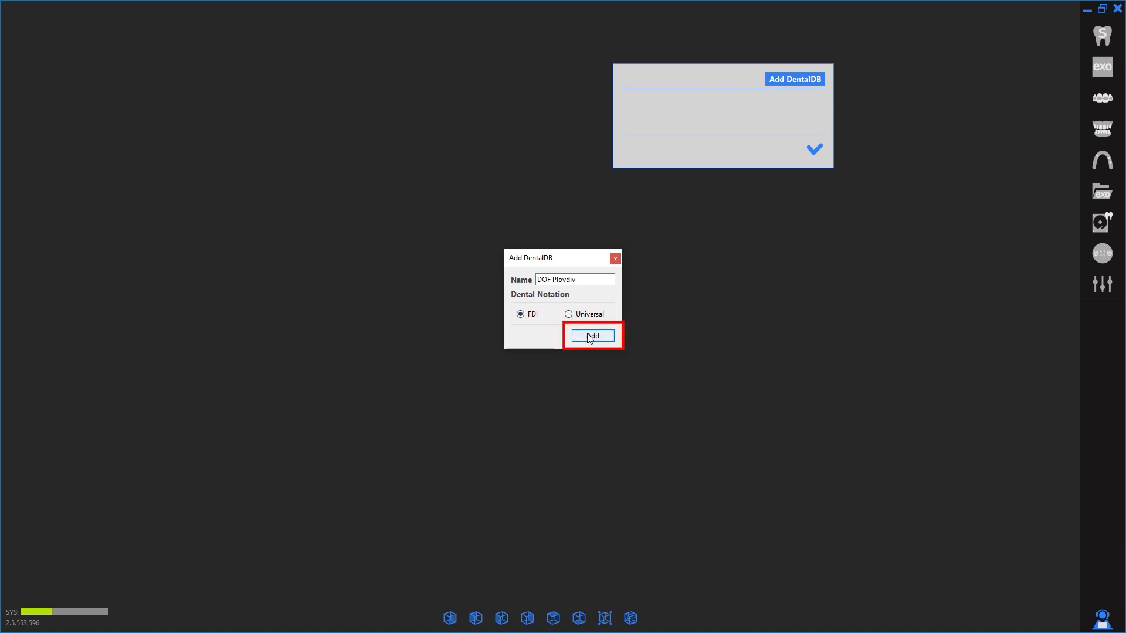
{"action": "left_click", "coordinate": [591, 335]}
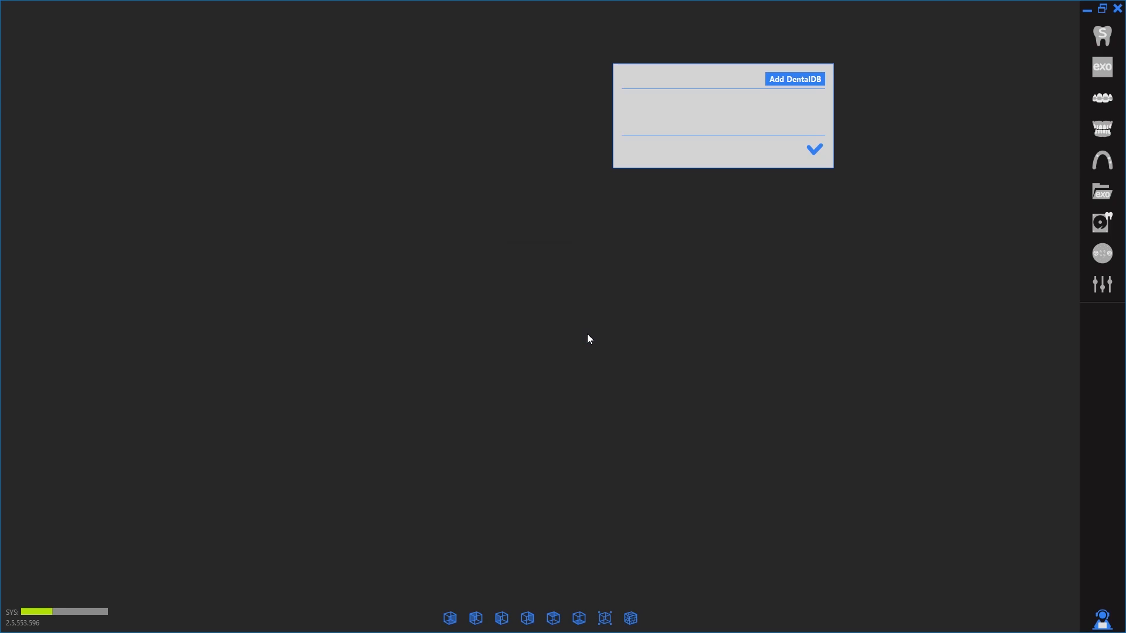
- Link DOF Plovdiv to DentalDB.exe in the exocad DentalCAD folder on D: and run the integration
{"action": "left_click", "coordinate": [794, 78]}
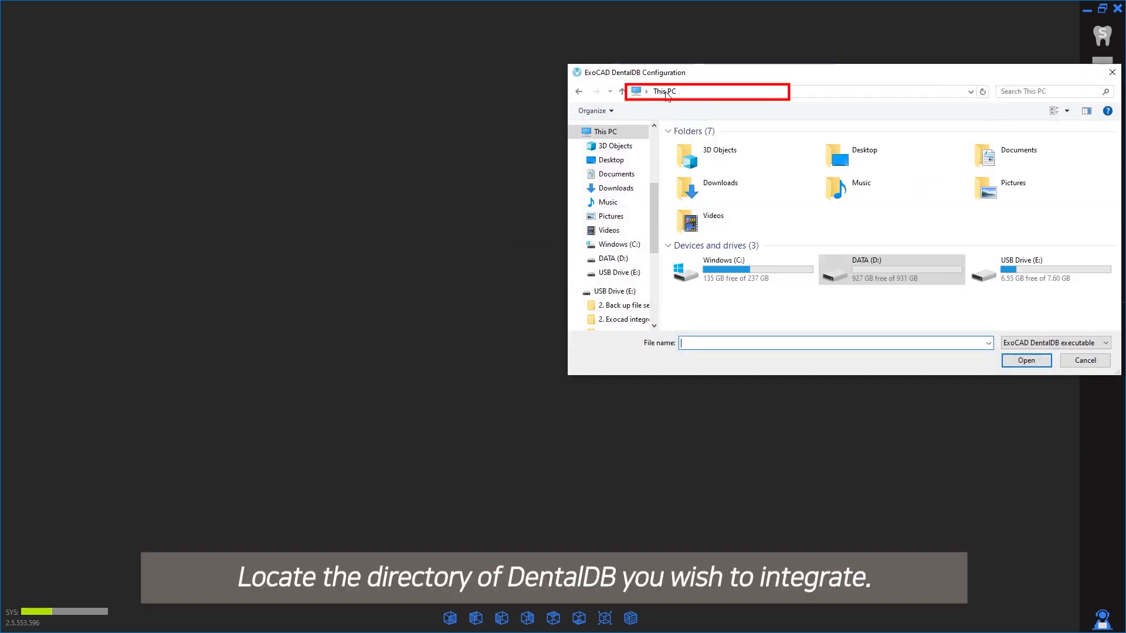
{"action": "double_click", "coordinate": [866, 270]}
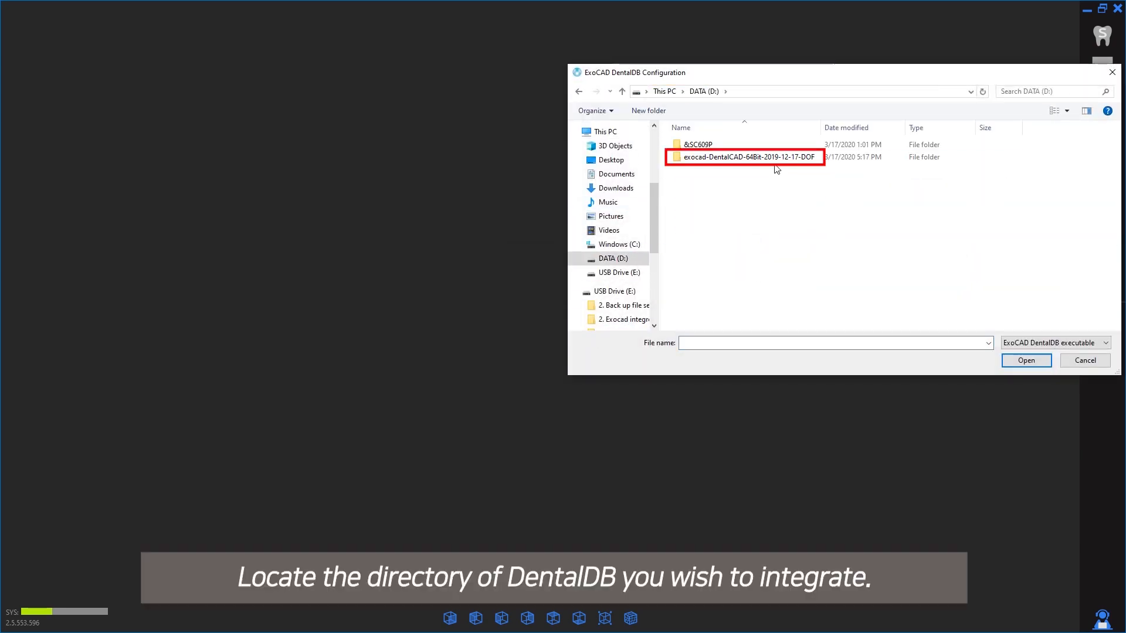
{"action": "double_click", "coordinate": [746, 156]}
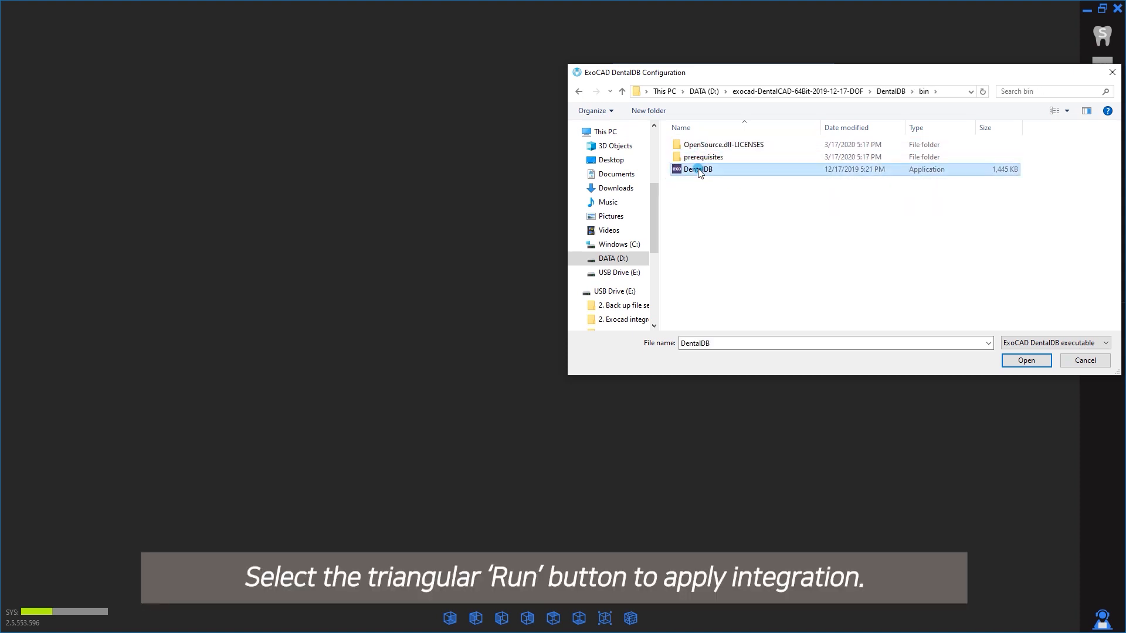
{"action": "left_click", "coordinate": [1025, 360]}
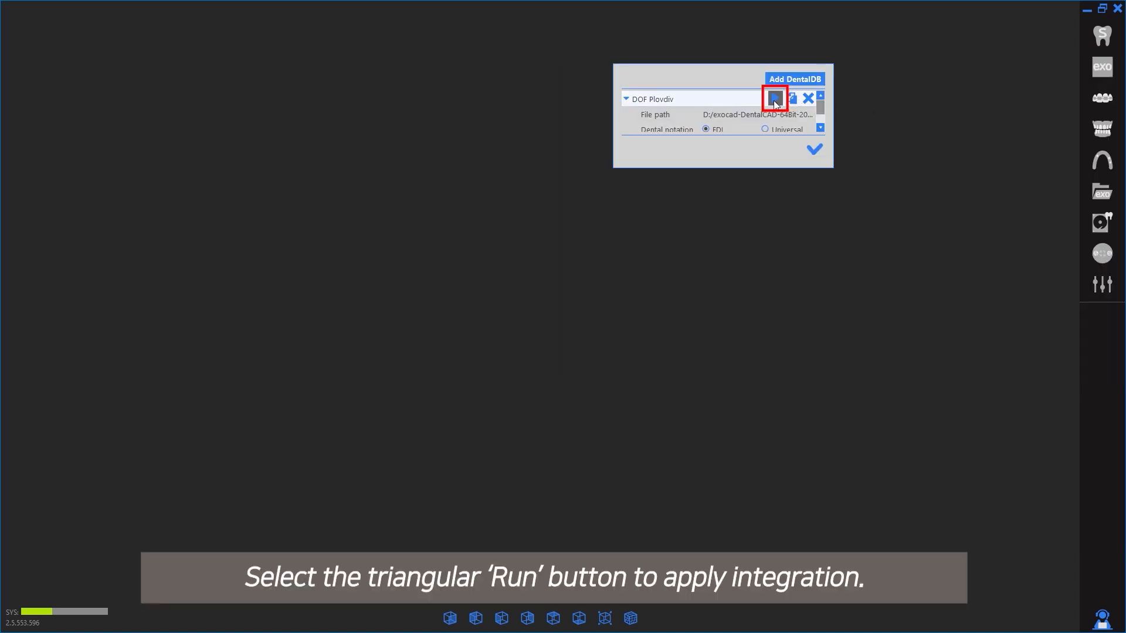
{"action": "left_click", "coordinate": [773, 98]}
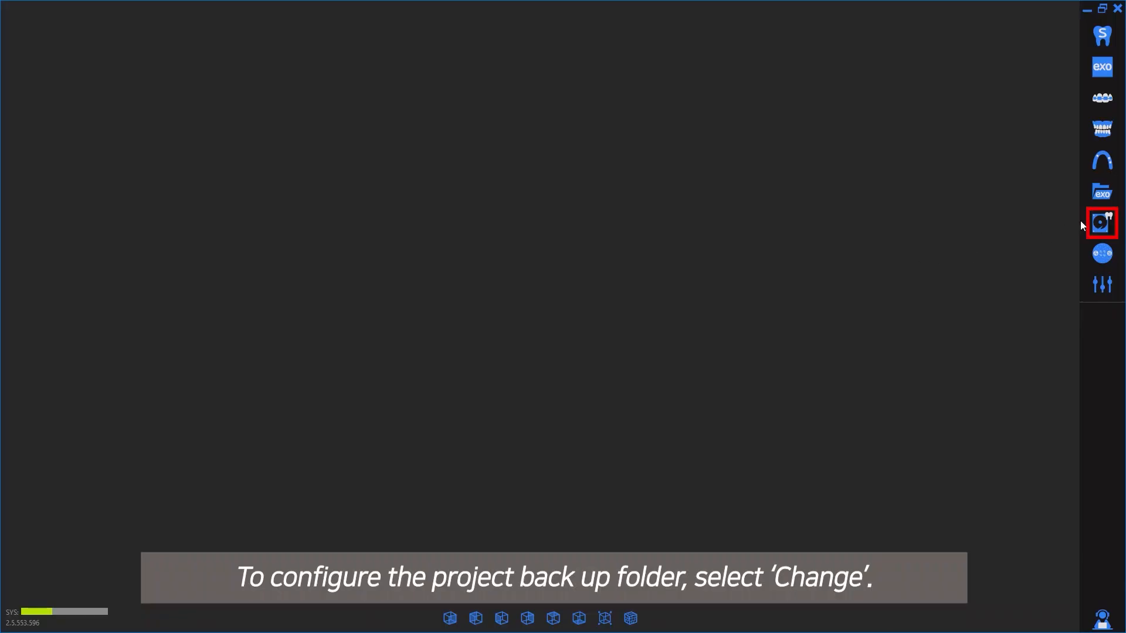
- Open the backup storage settings and start changing the backup folder
{"action": "left_click", "coordinate": [1103, 222]}
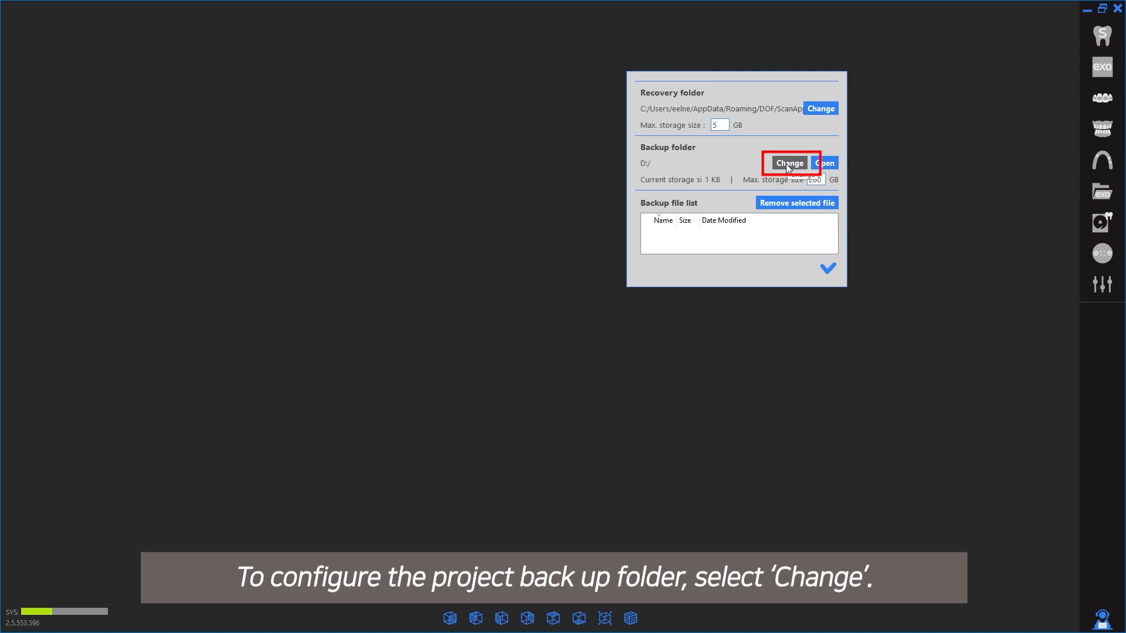
{"action": "left_click", "coordinate": [788, 163]}
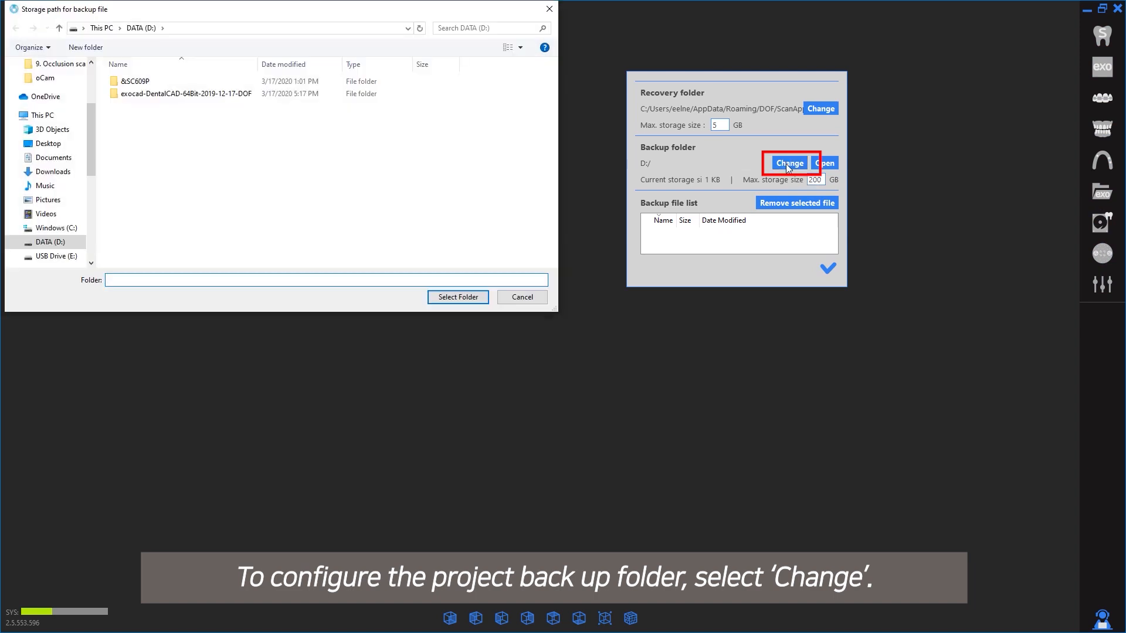
- Create a new 'Back up' folder on DATA (D:) and select it as the backup folder
{"action": "left_click", "coordinate": [103, 29]}
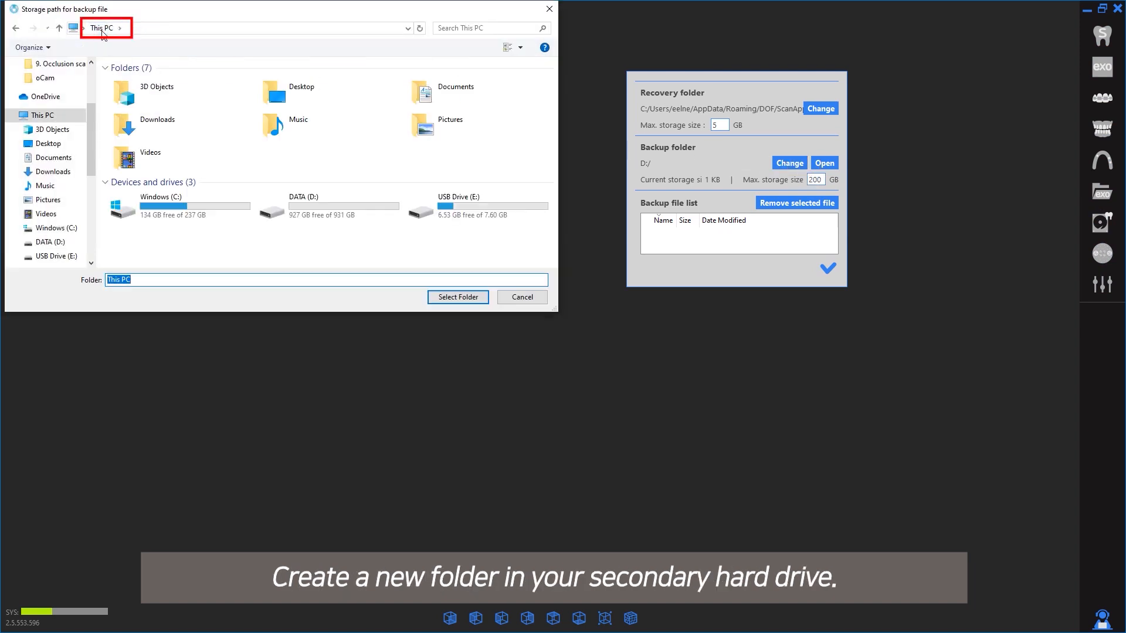
{"action": "double_click", "coordinate": [302, 204]}
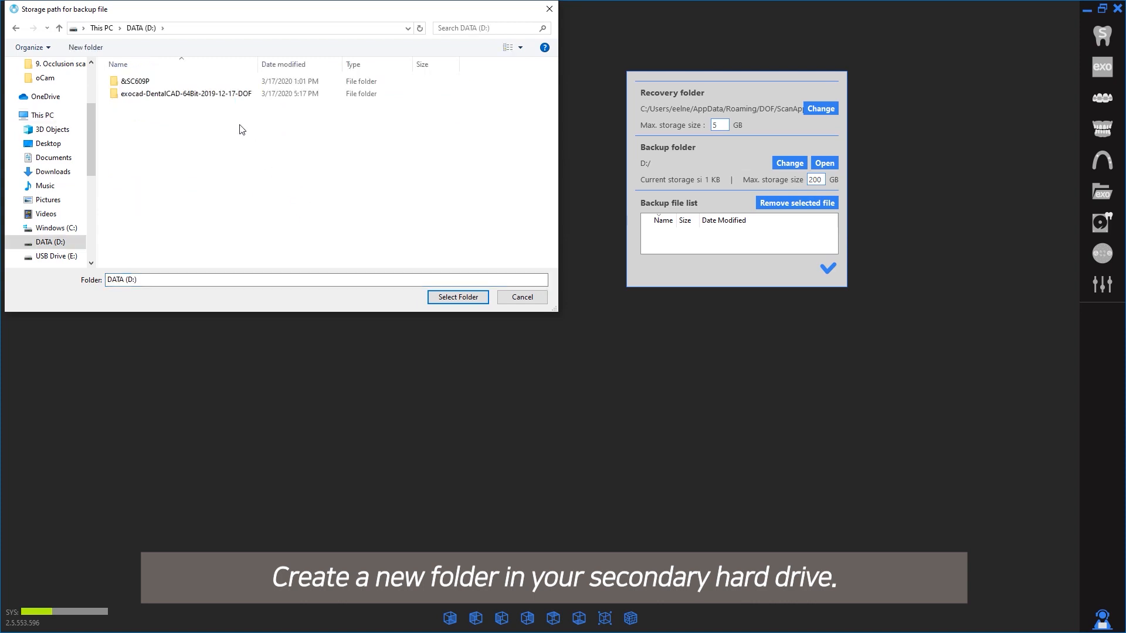
{"action": "right_click", "coordinate": [240, 129]}
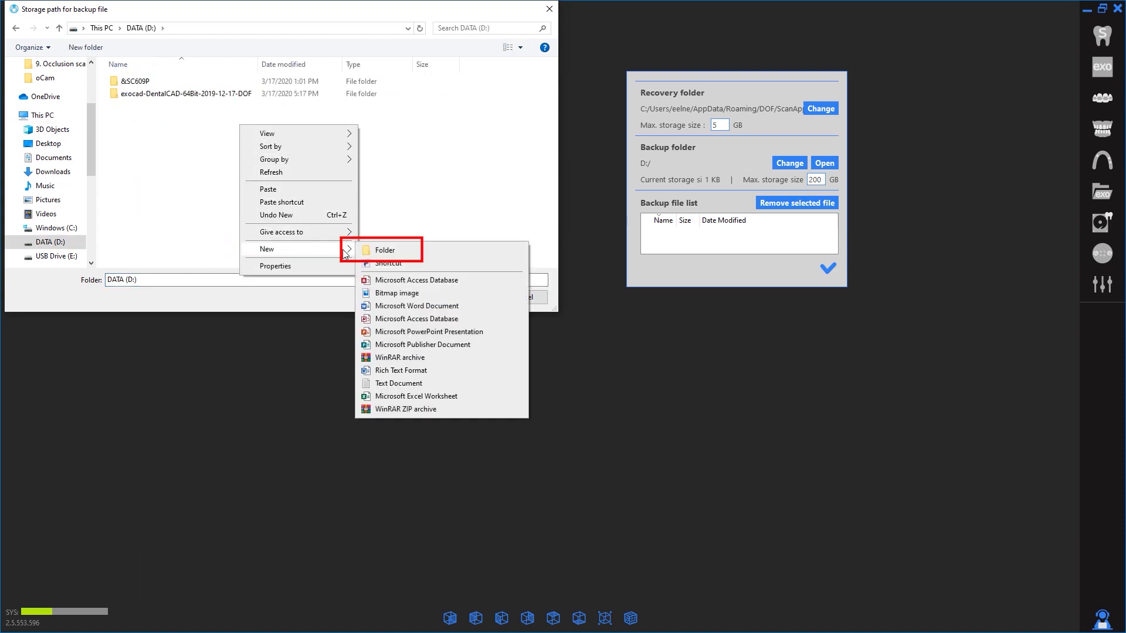
{"action": "left_click", "coordinate": [384, 250]}
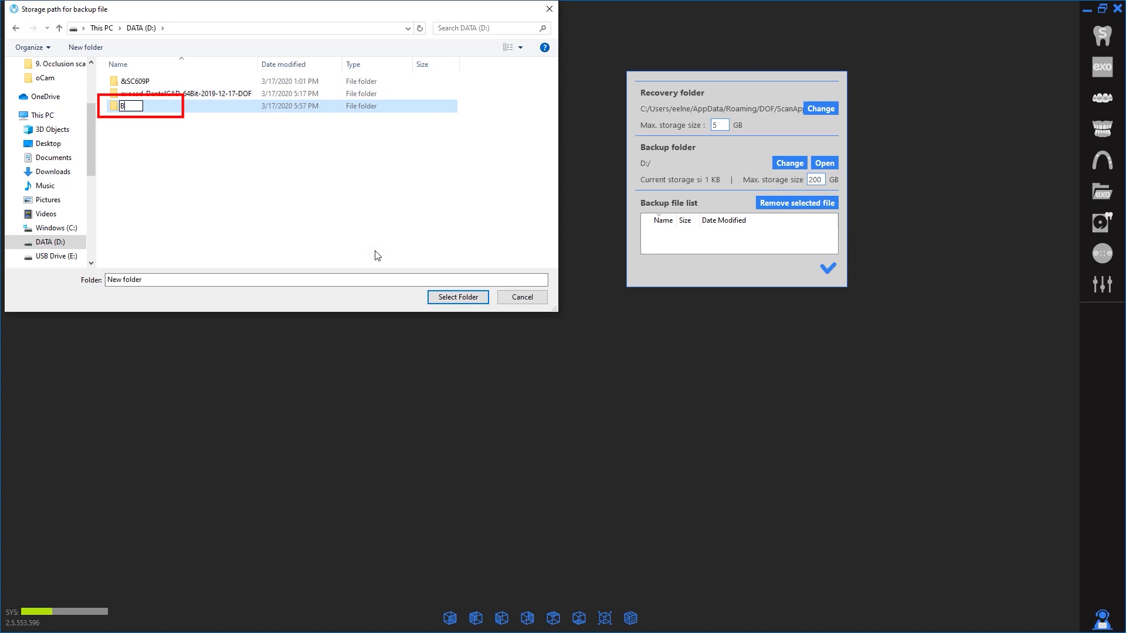
{"action": "type", "text": "ack up"}
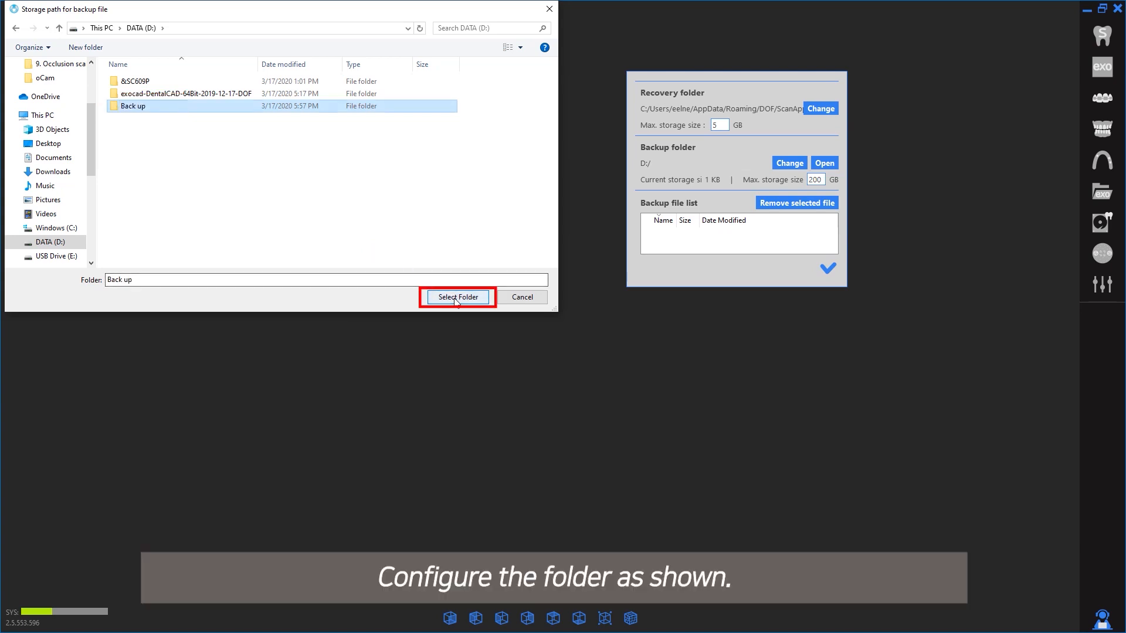
{"action": "left_click", "coordinate": [457, 297]}
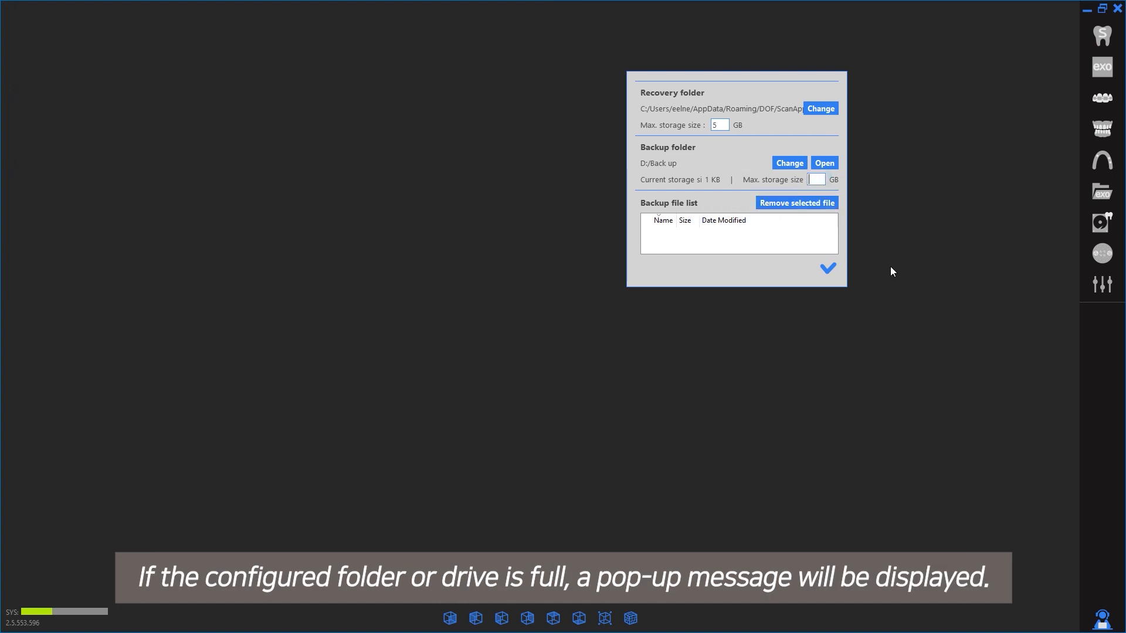
- Set max storage size to 200 GB, confirm the settings, and reopen them to verify D:/Back up
{"action": "type", "text": "200"}
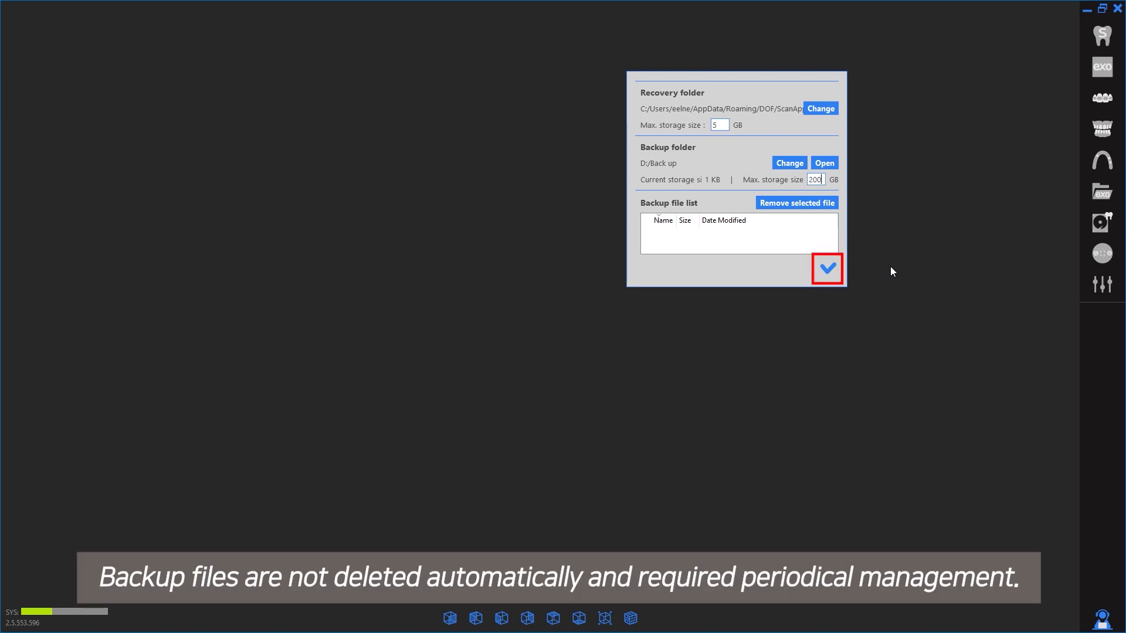
{"action": "left_click", "coordinate": [827, 269]}
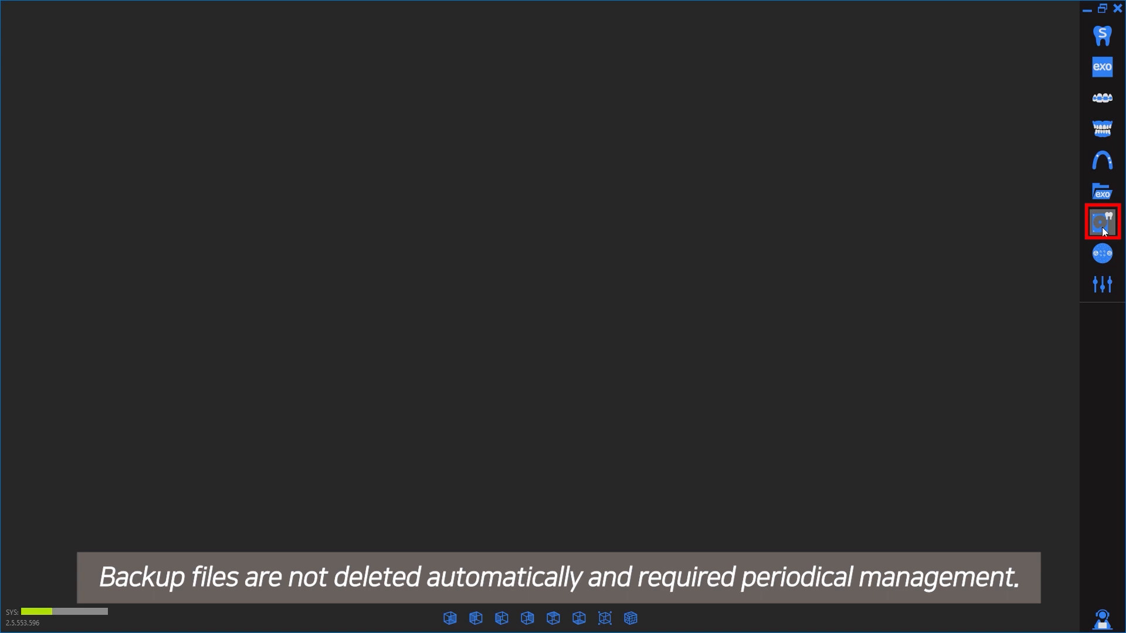
{"action": "left_click", "coordinate": [1101, 221]}
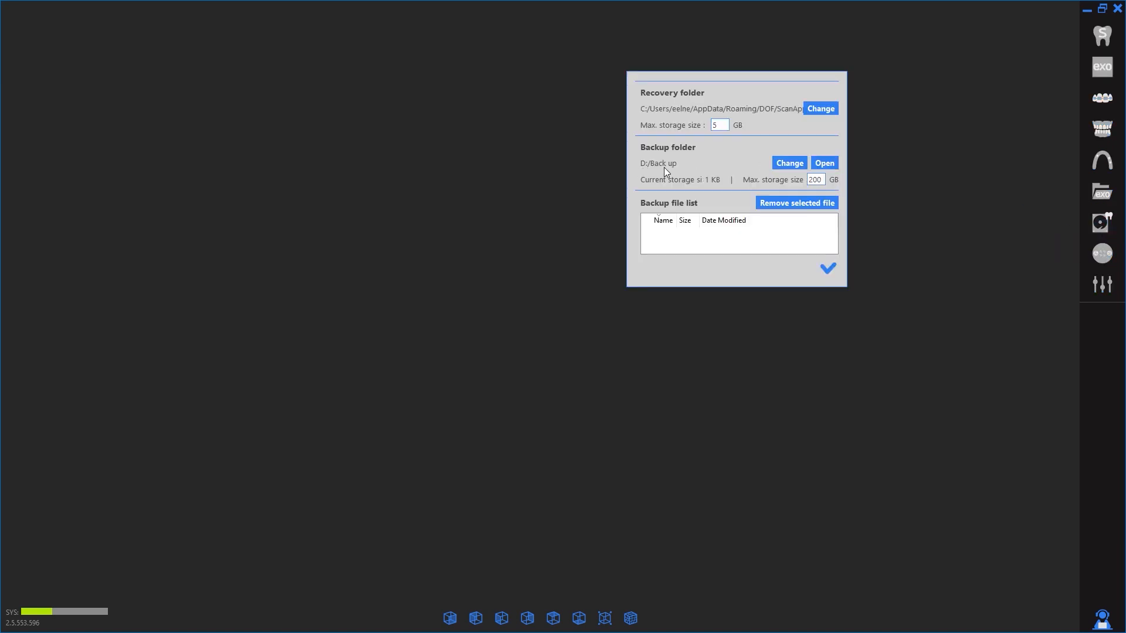
{"action": "mouse_move", "coordinate": [827, 267]}
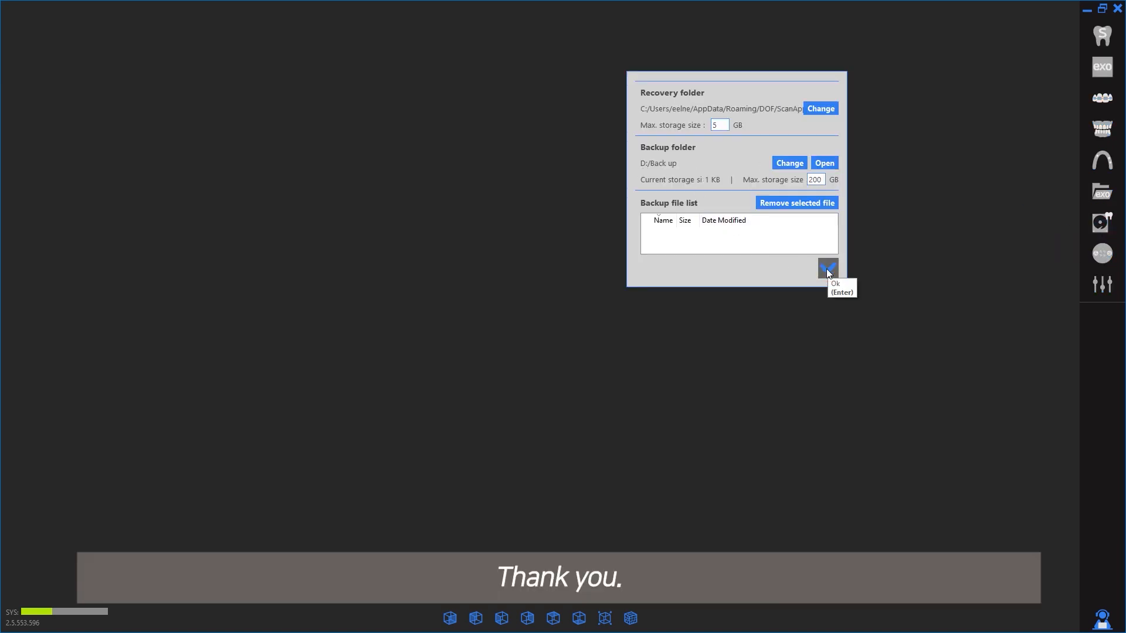